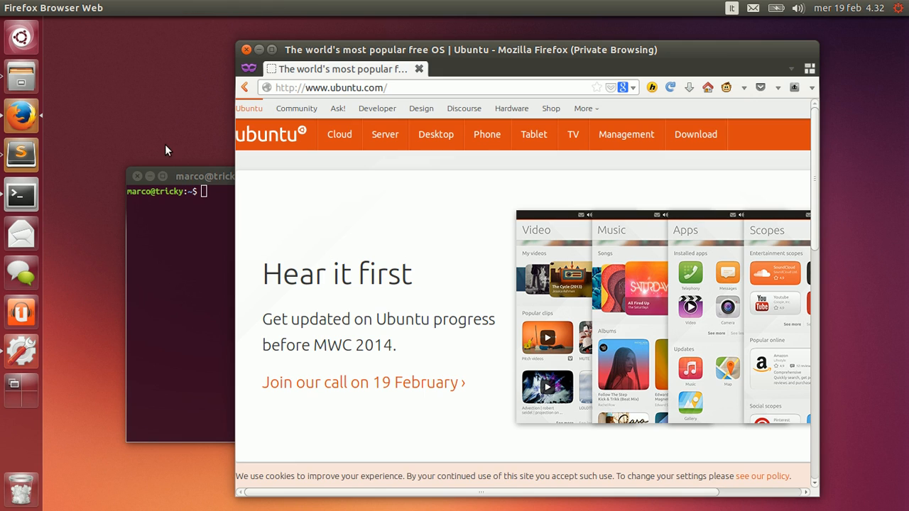
- Check the Firefox version from its Help menu in the top panel, then dismiss the About dialog
left_click(178, 190)
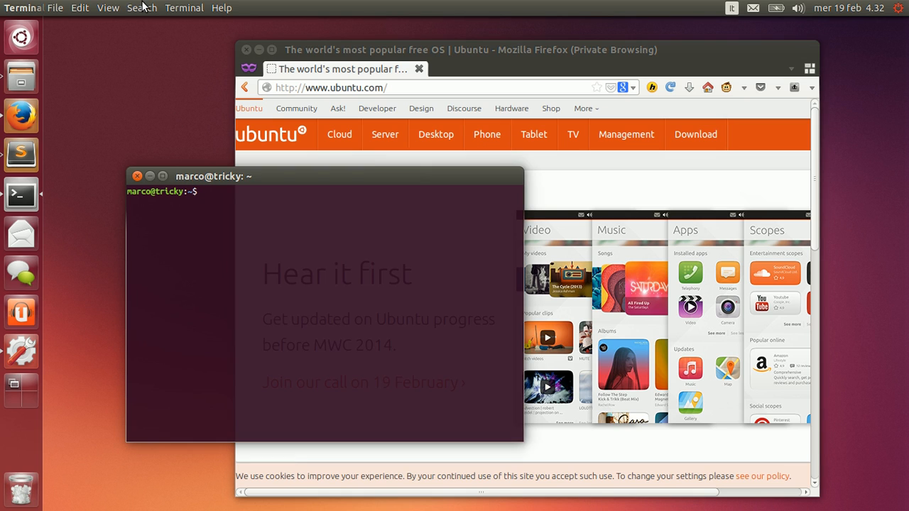
left_click(56, 8)
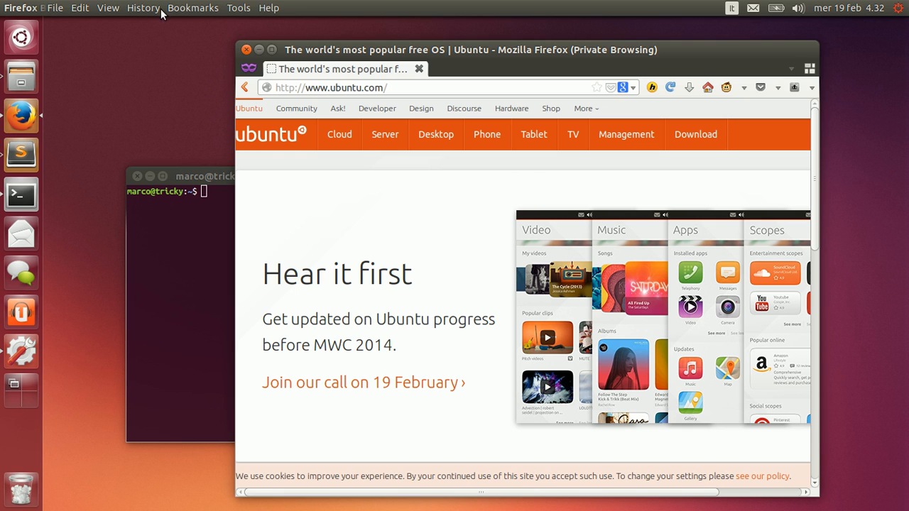
left_click(269, 9)
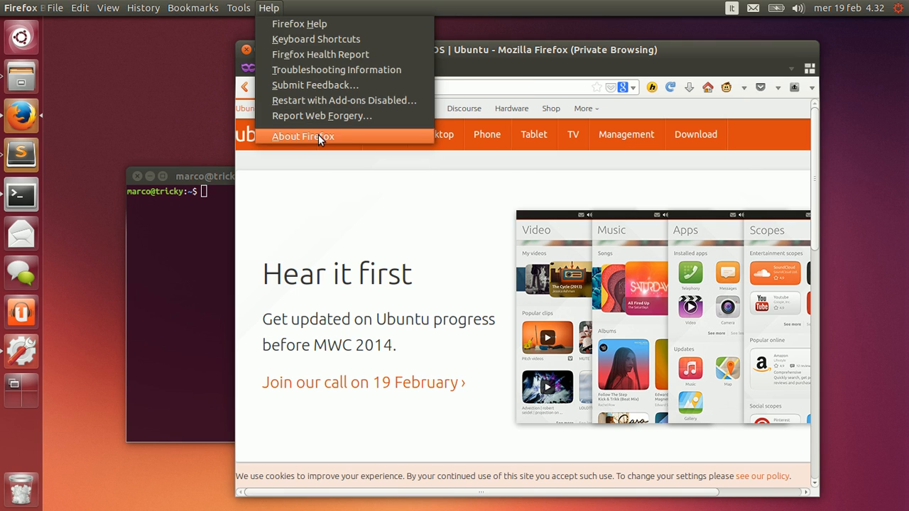
left_click(302, 136)
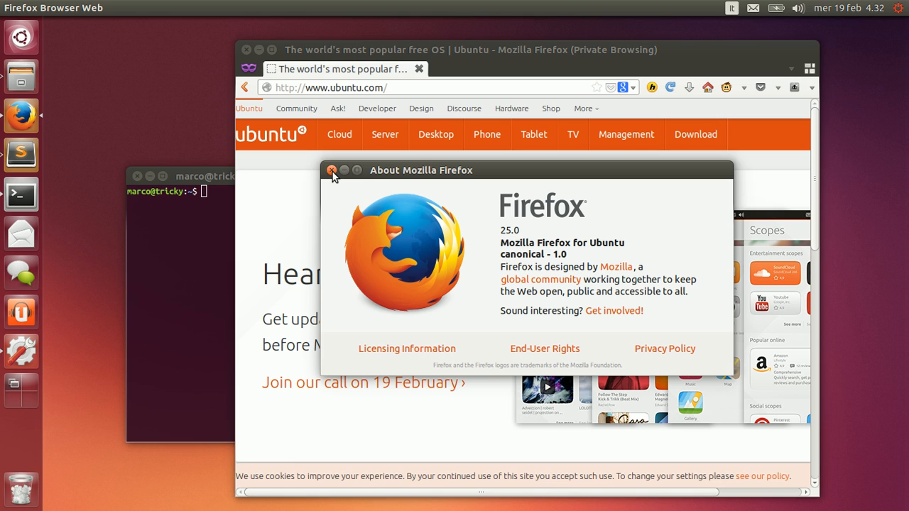
left_click(332, 171)
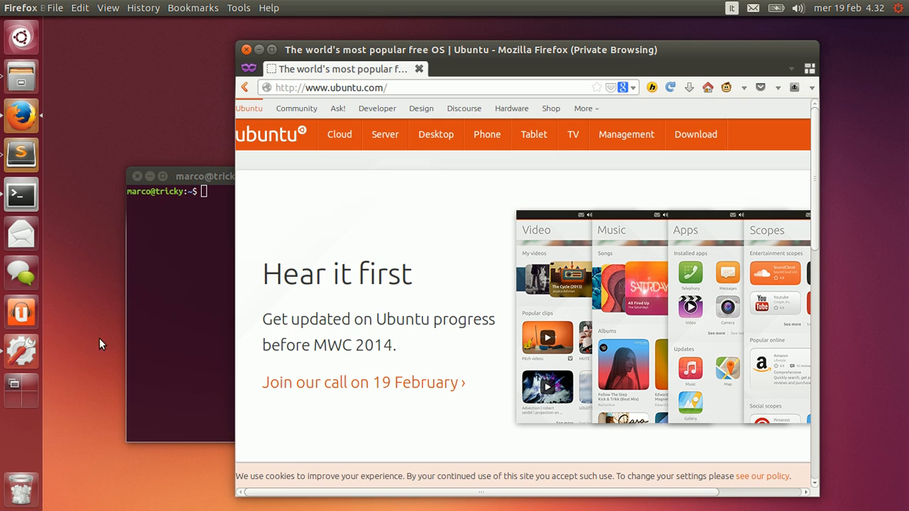
- On Appearance's Behavior tab, set Application Menu to 'In window title bars'
left_click(20, 351)
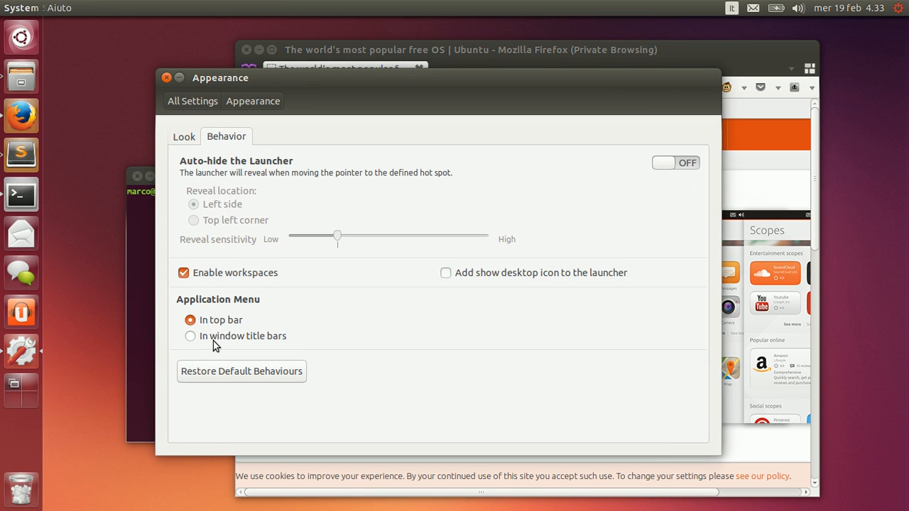
left_click(190, 335)
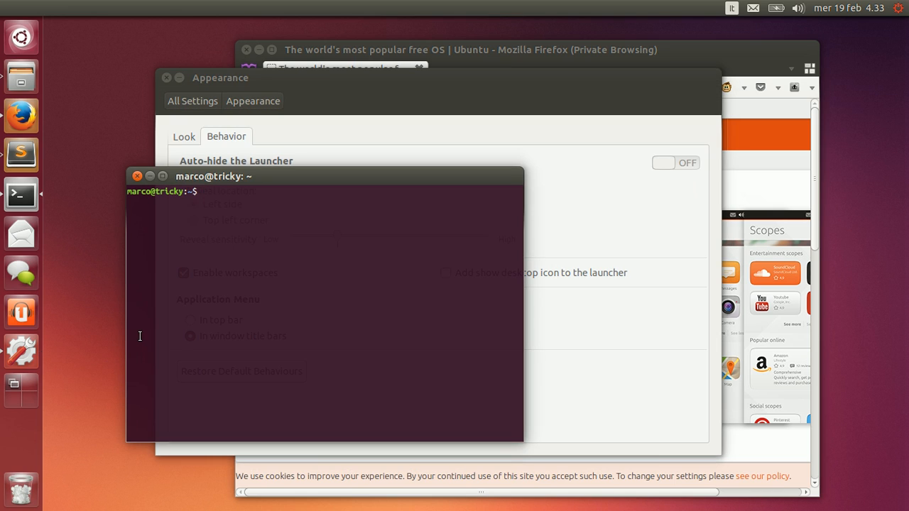
- Nudge the Terminal window left and raise Firefox, showing menus inside both title bars
left_click(186, 176)
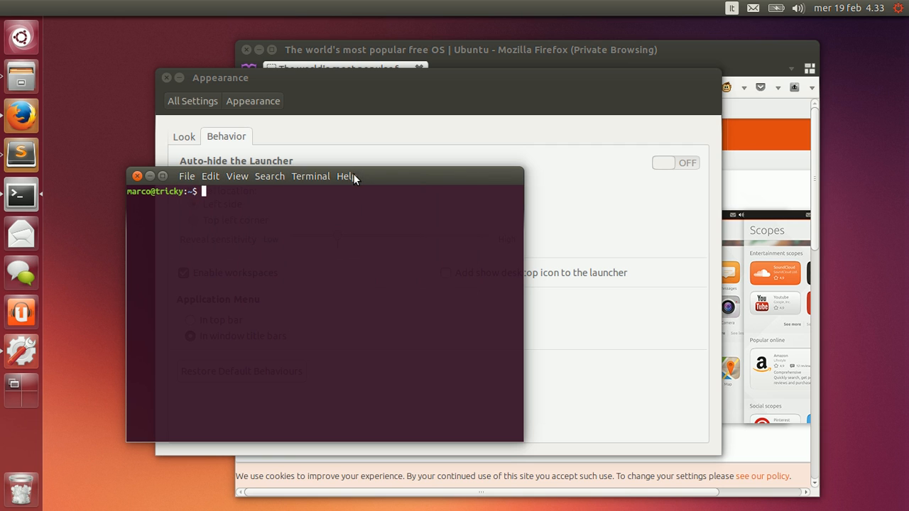
left_click_drag(319, 176, 324, 125)
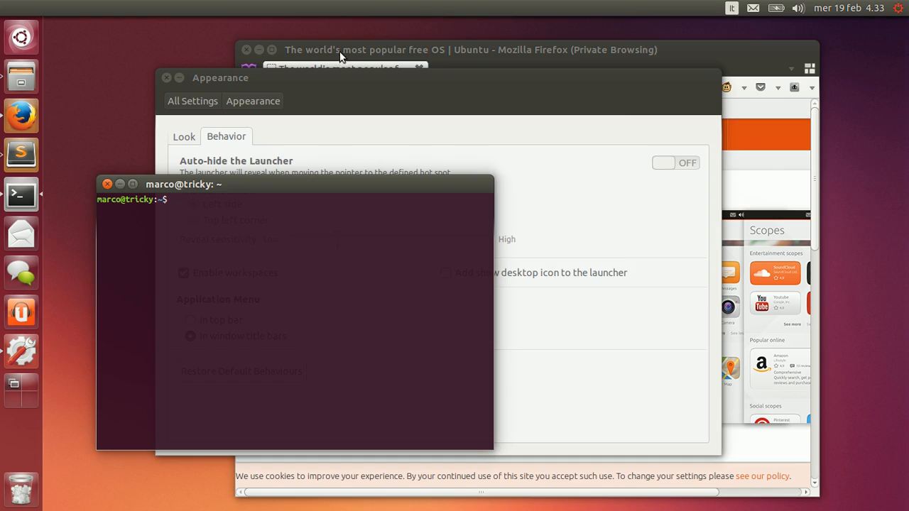
left_click(471, 50)
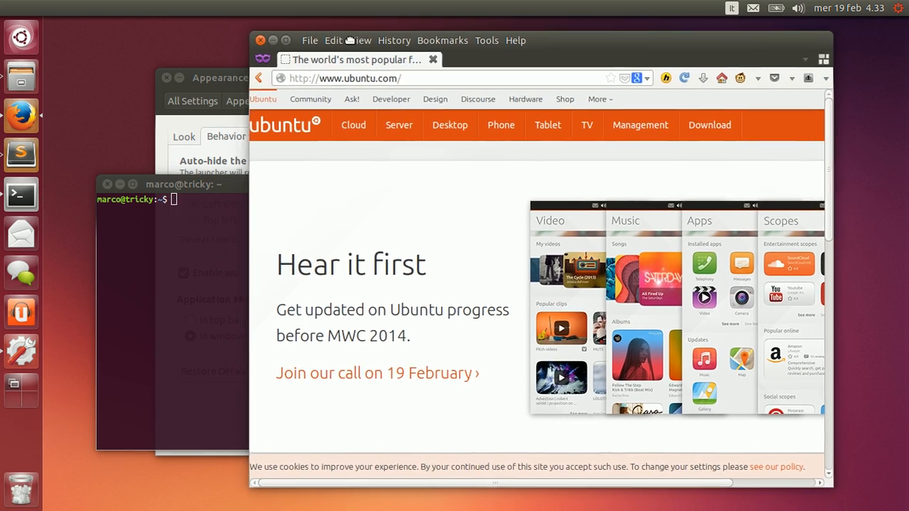